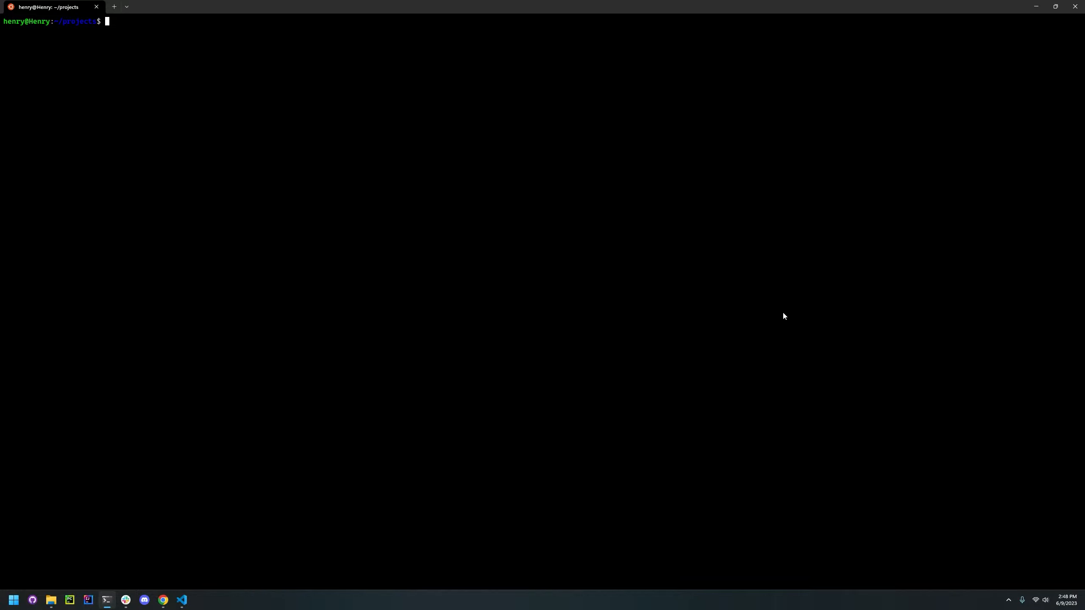
text(python3 --version)
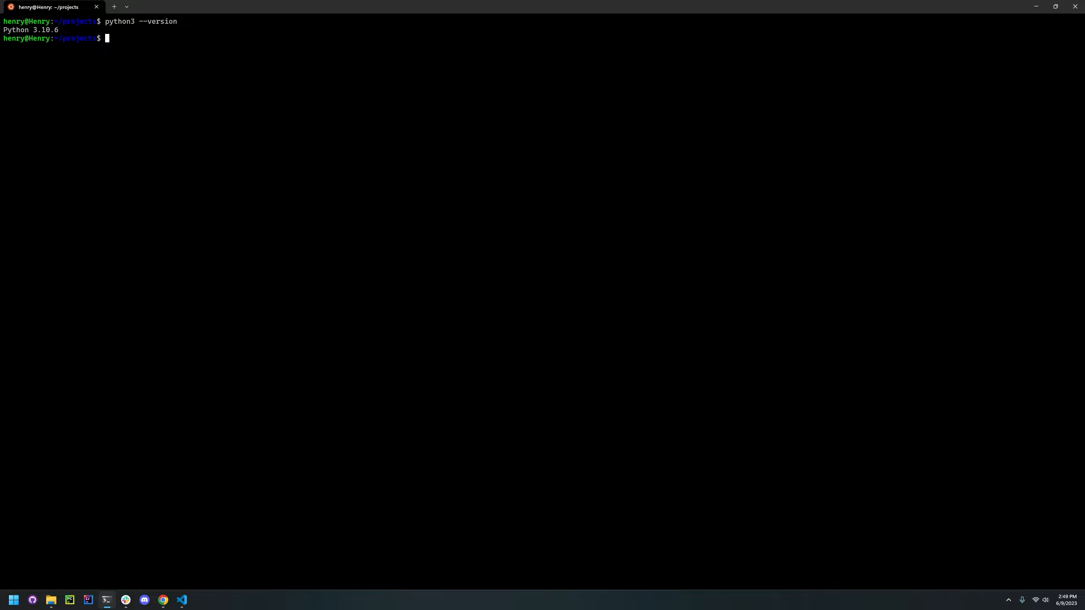
text(pip install sbom4files)
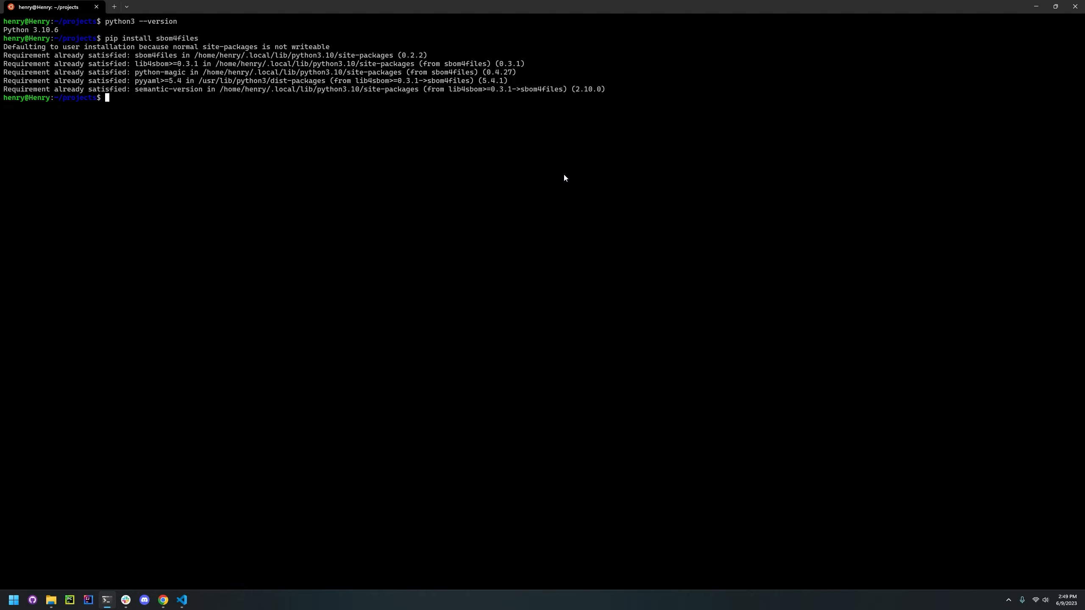
text(cl)
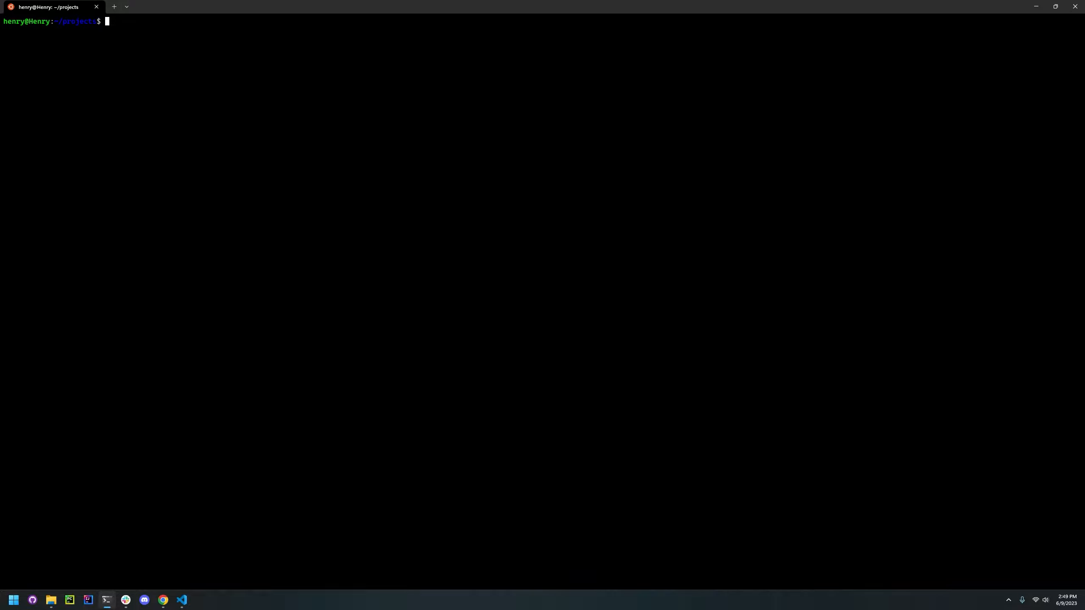
text(sbom)
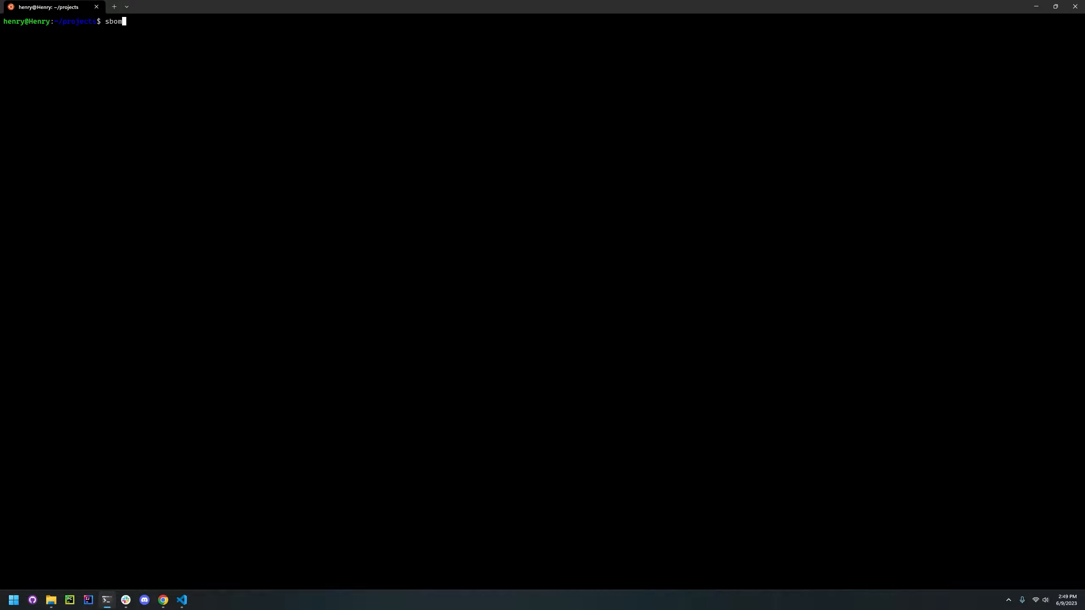
text(4files -h)
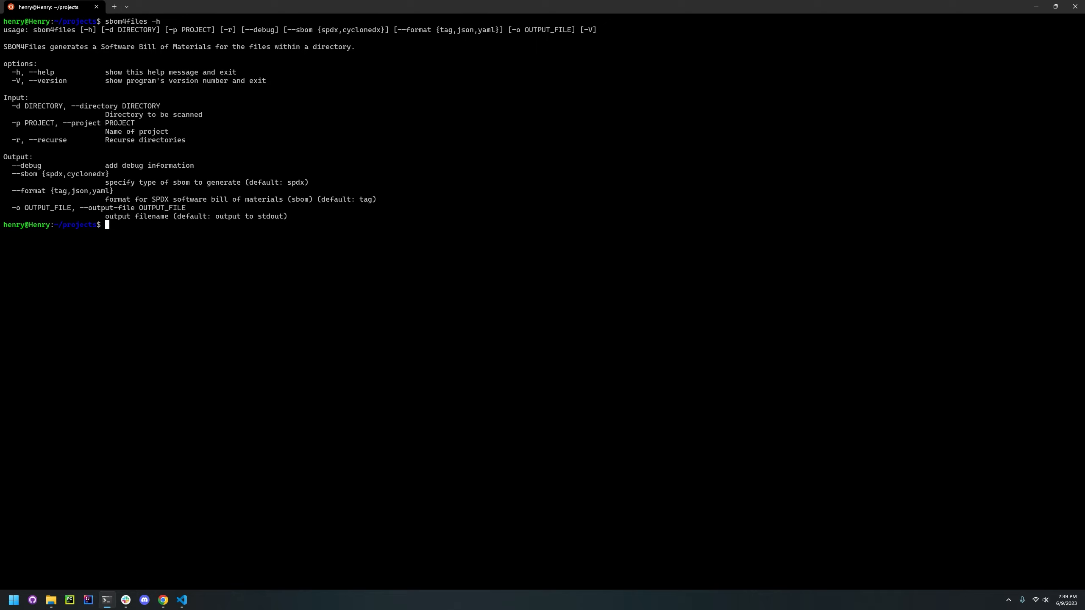
mouse_move(532, 244)
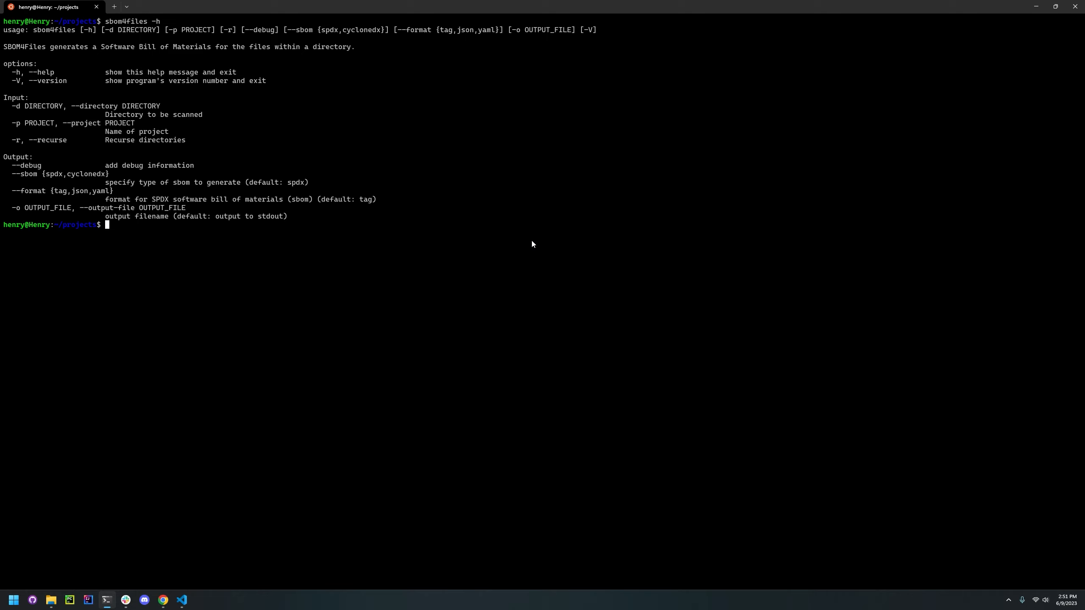
text(sbom4)
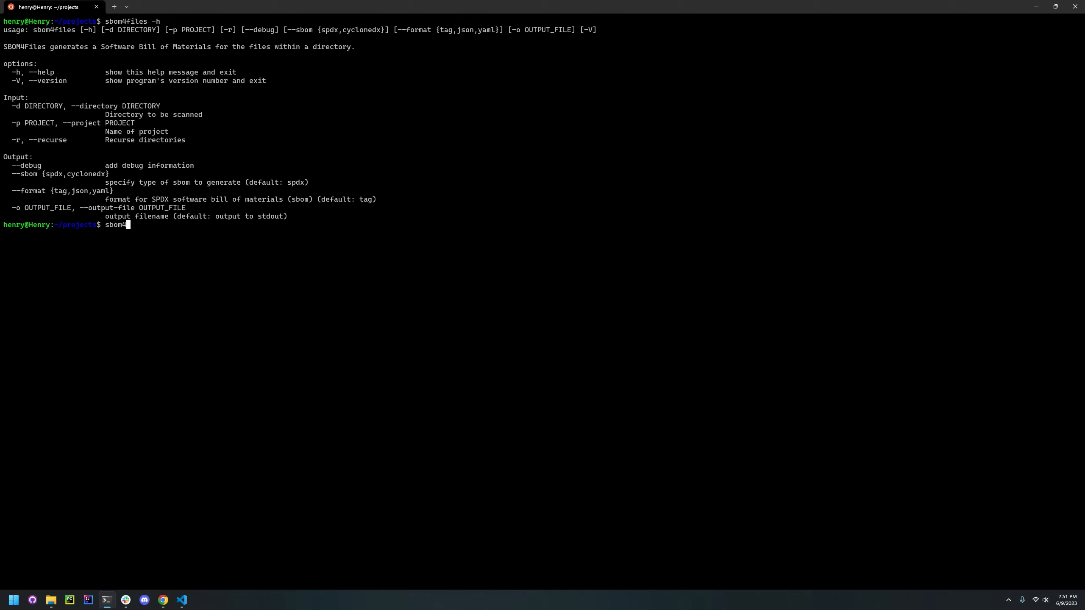
text(files)
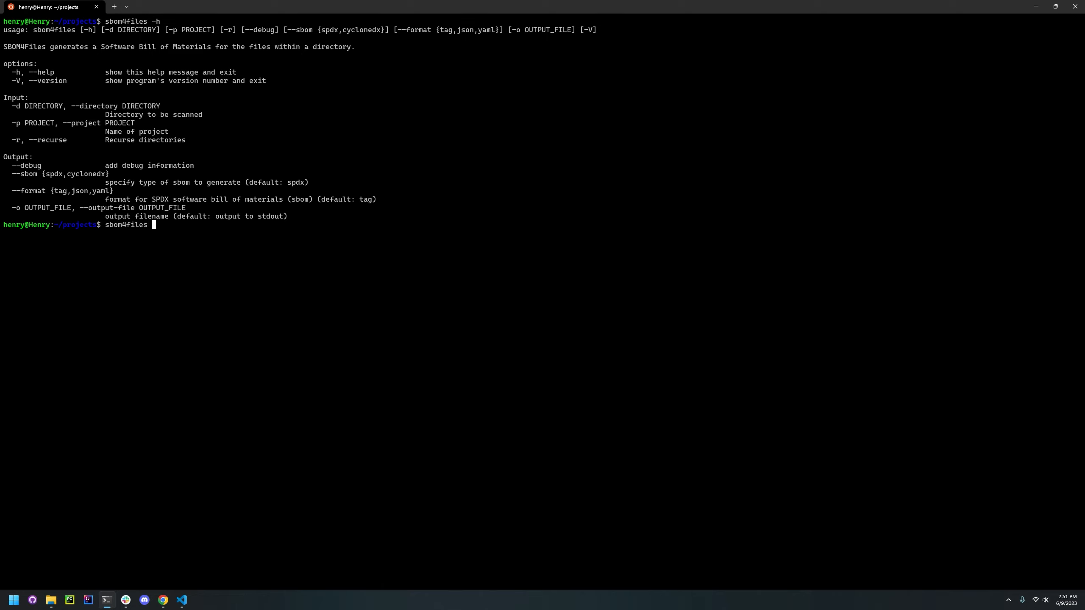
text(-d)
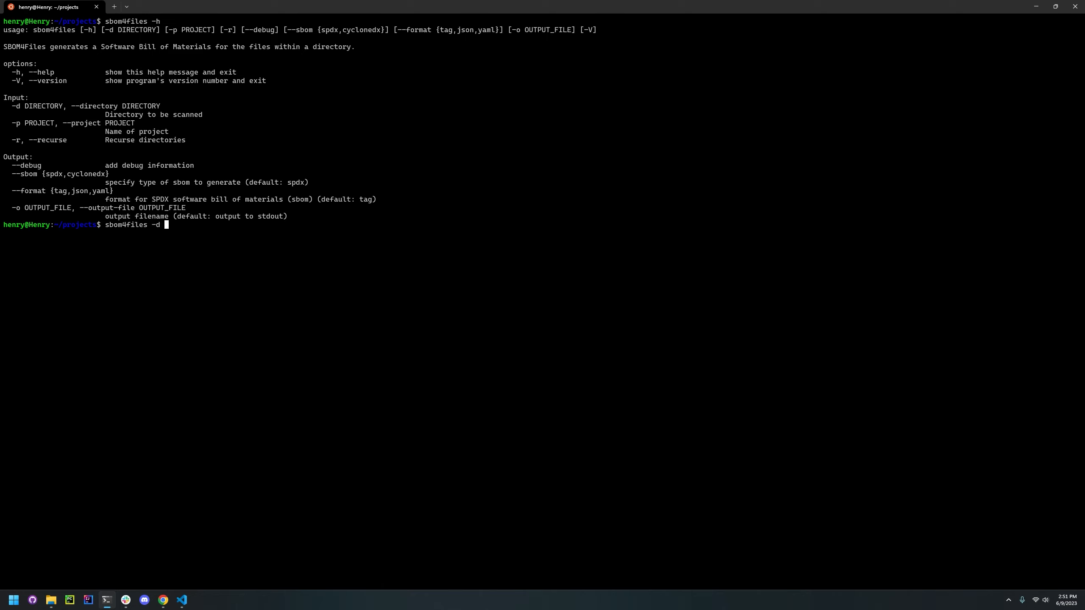
text(sbom4)
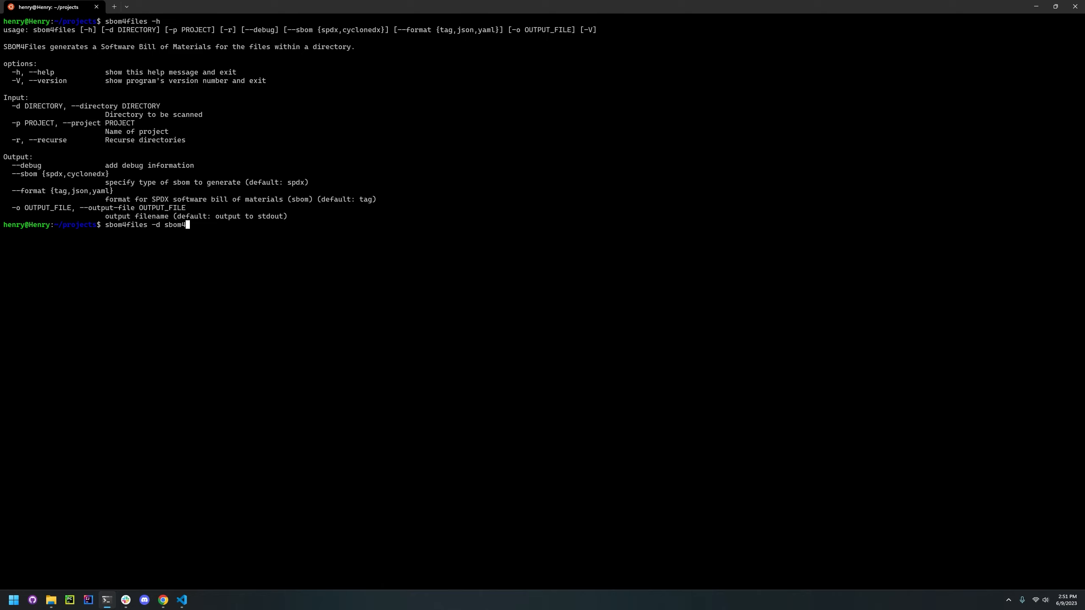
text(files/)
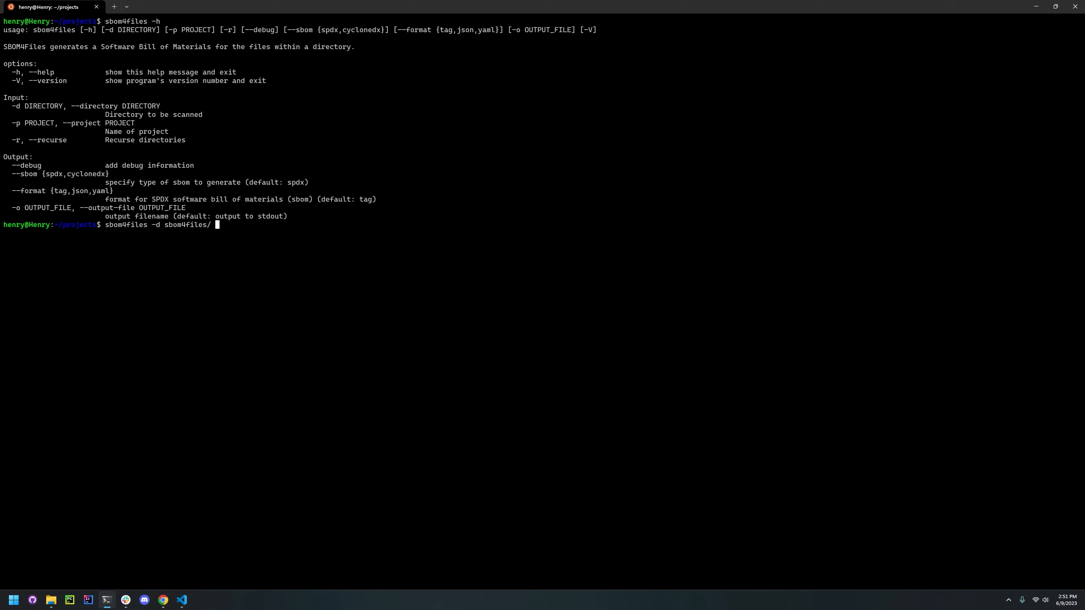
text(--re)
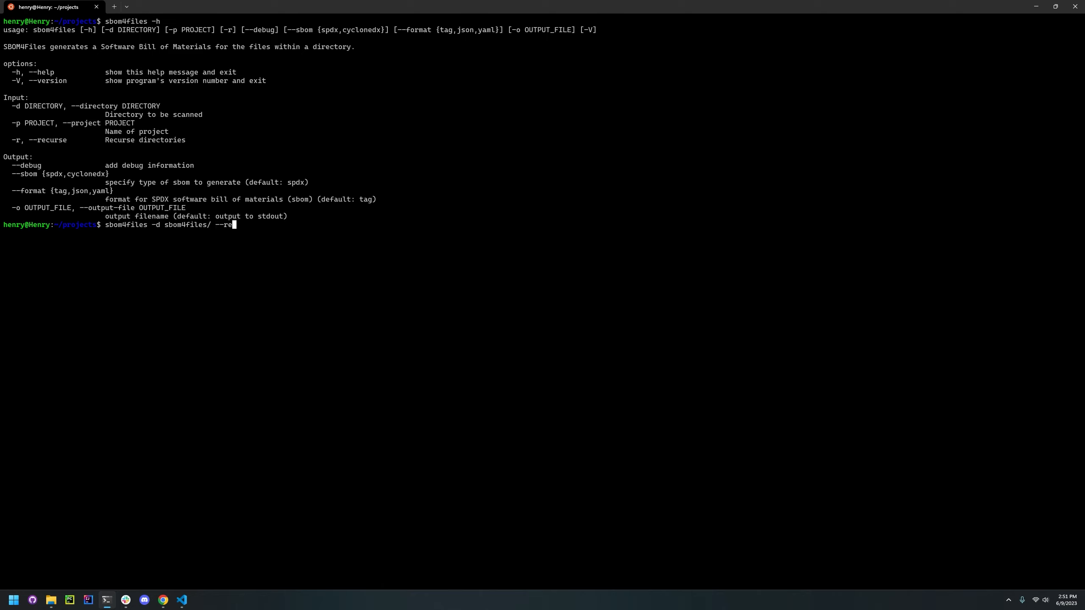
text(curse)
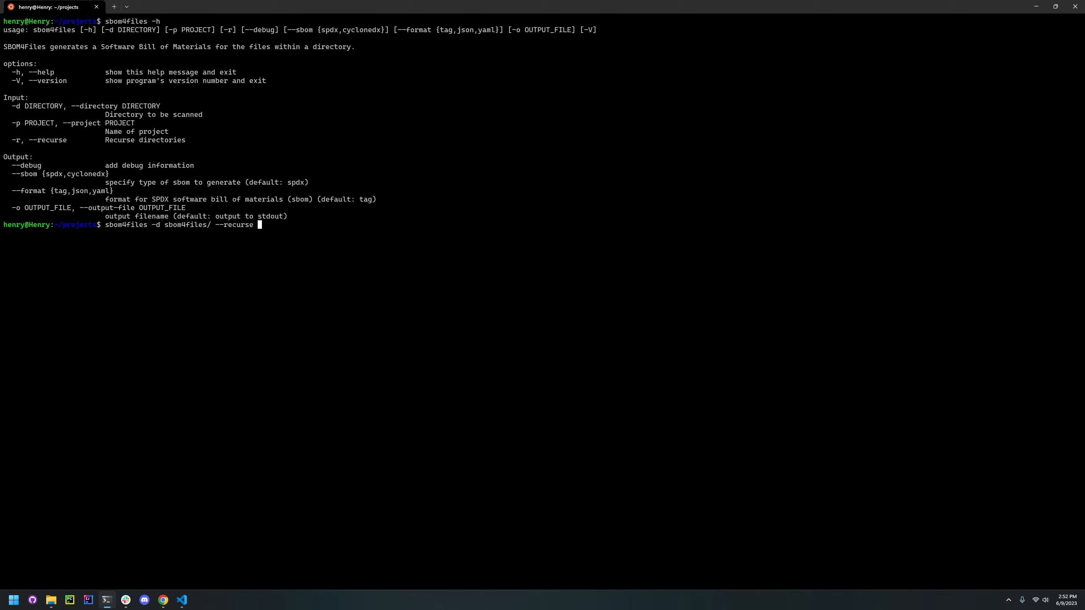
text(-p sbom4)
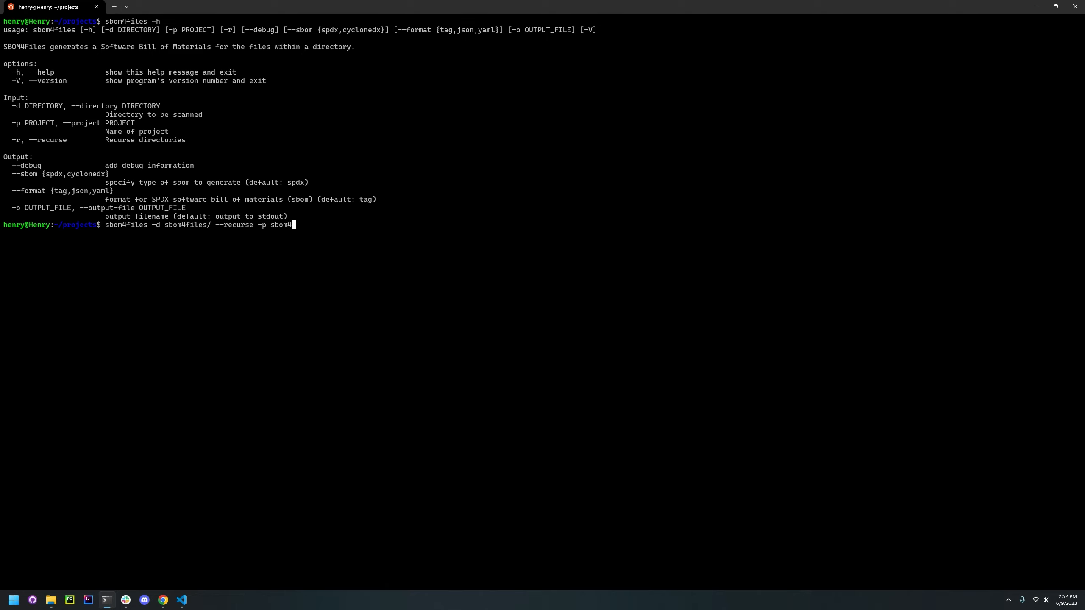
text(iles)
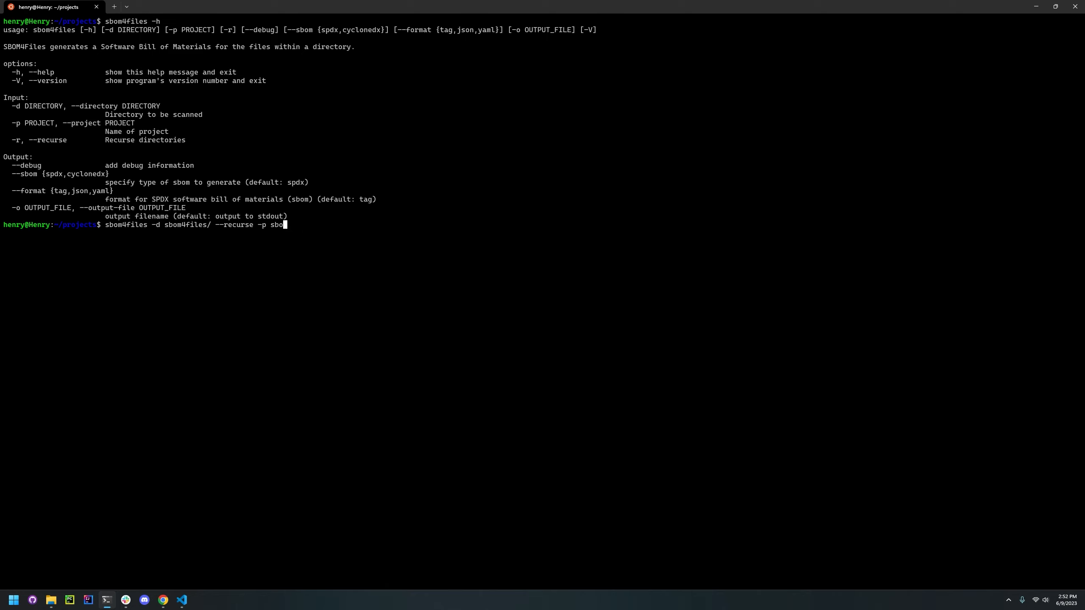
text(NB)
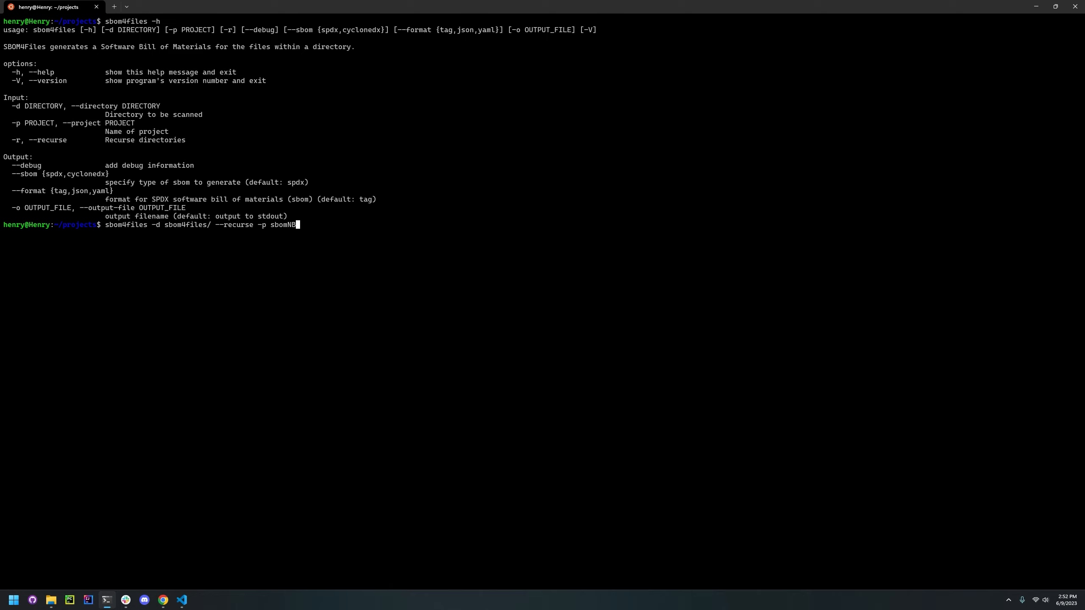
text(AME)
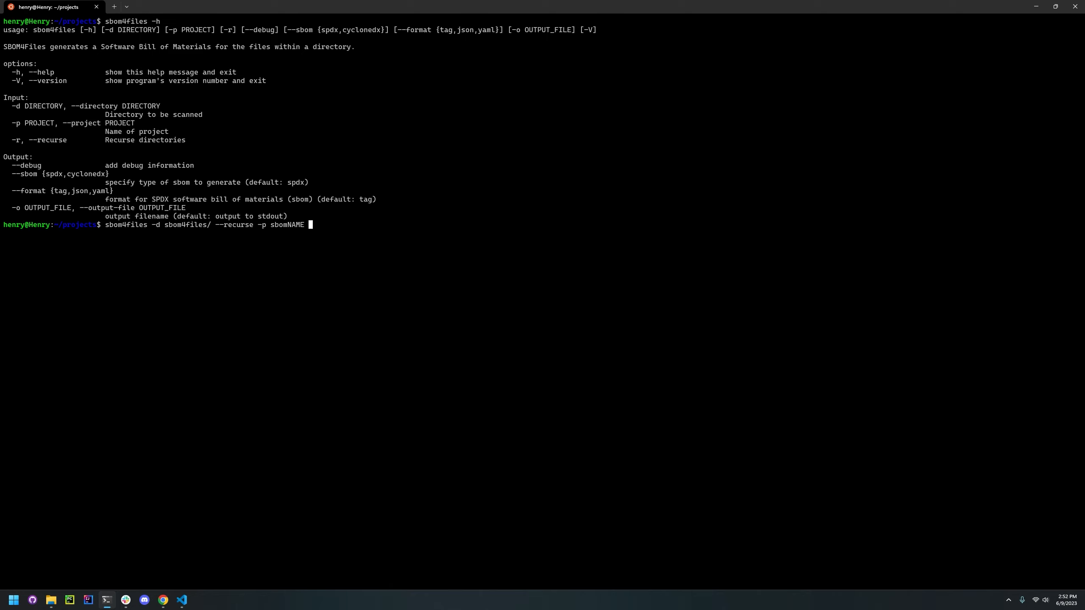
text(--)
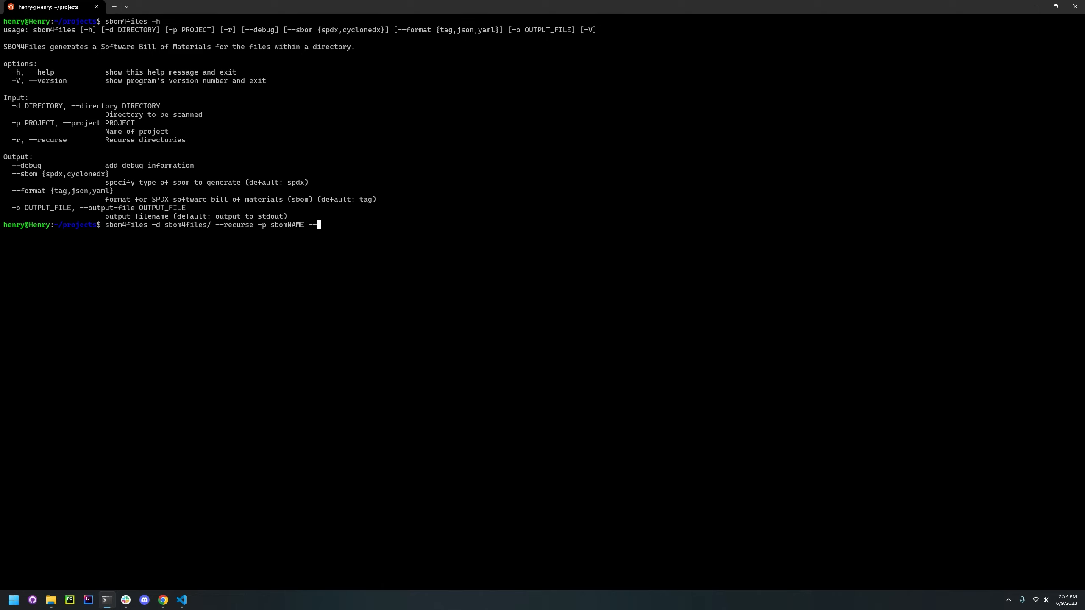
text(sbom)
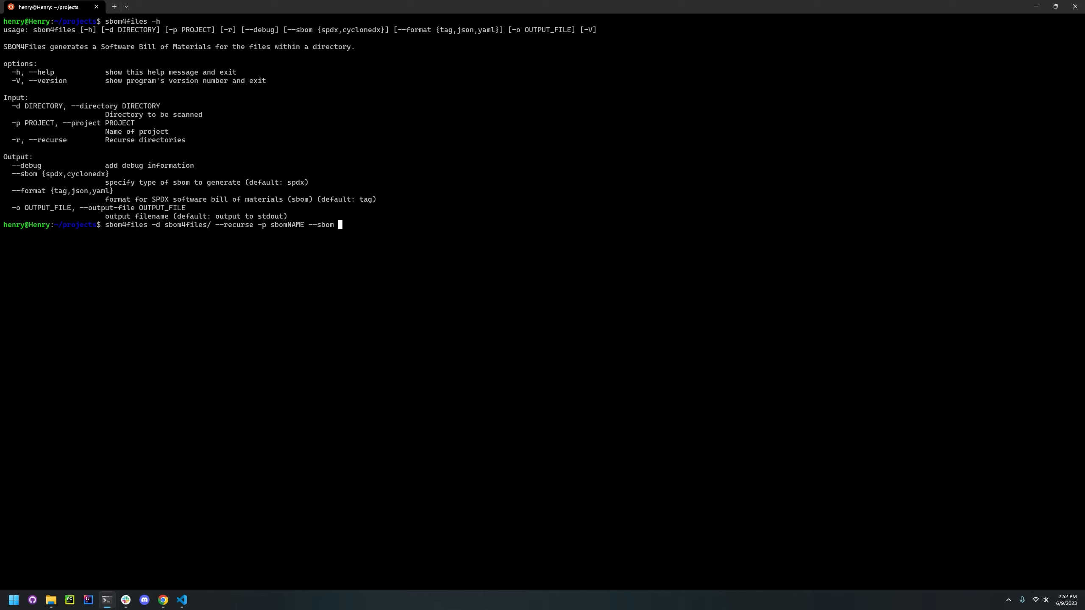
text(cycloned)
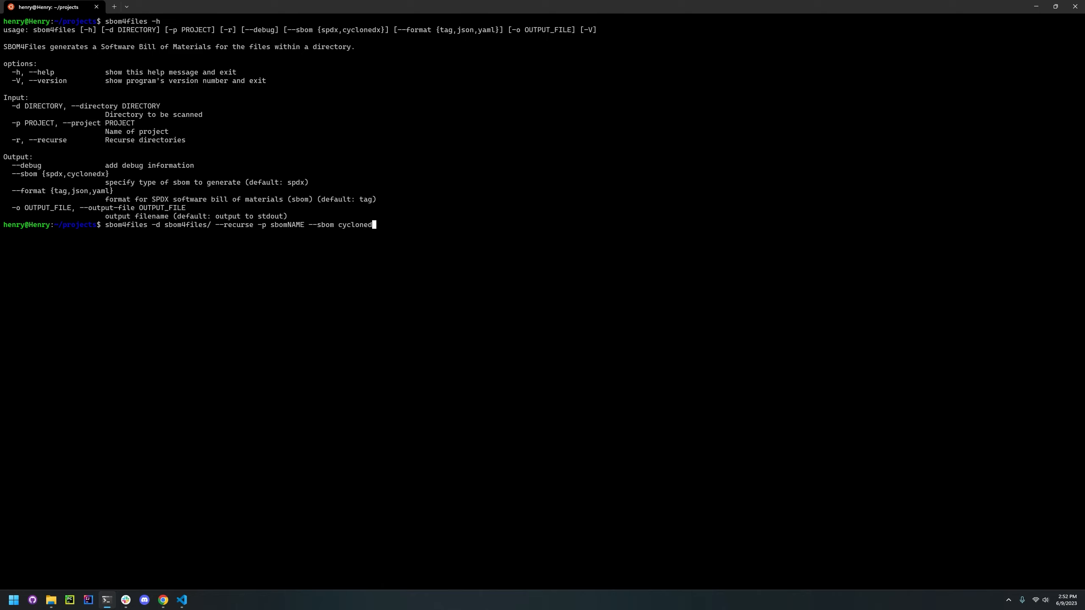
text(" ")
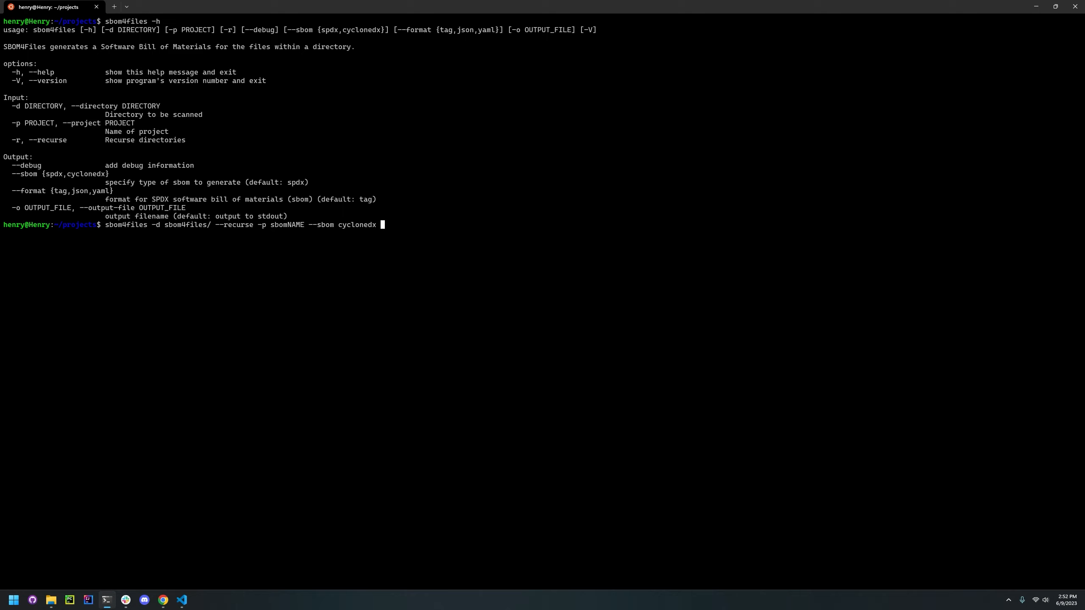
text(--forma)
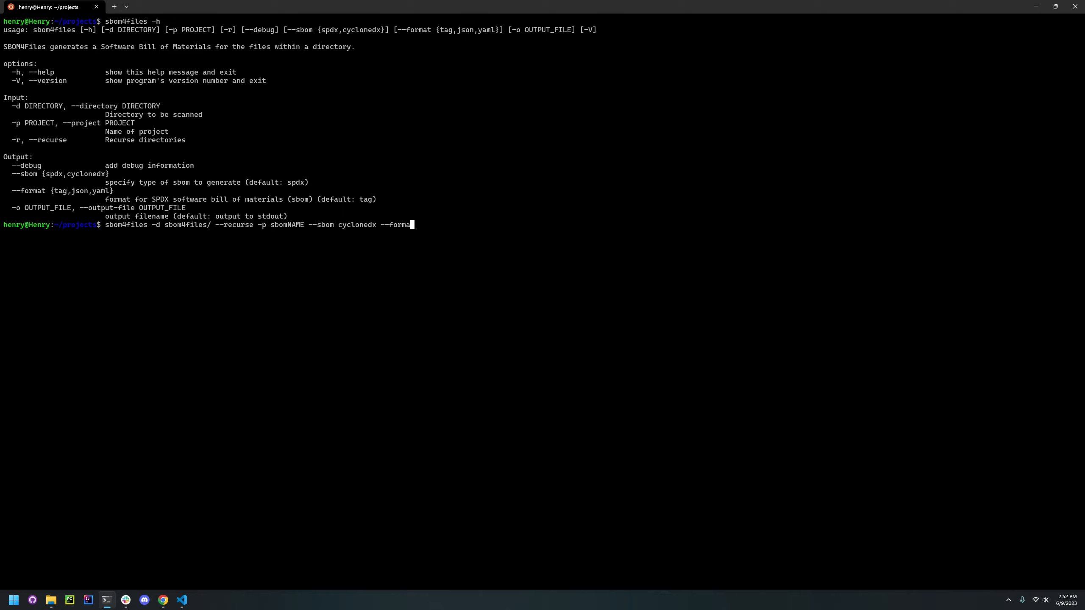
text(j)
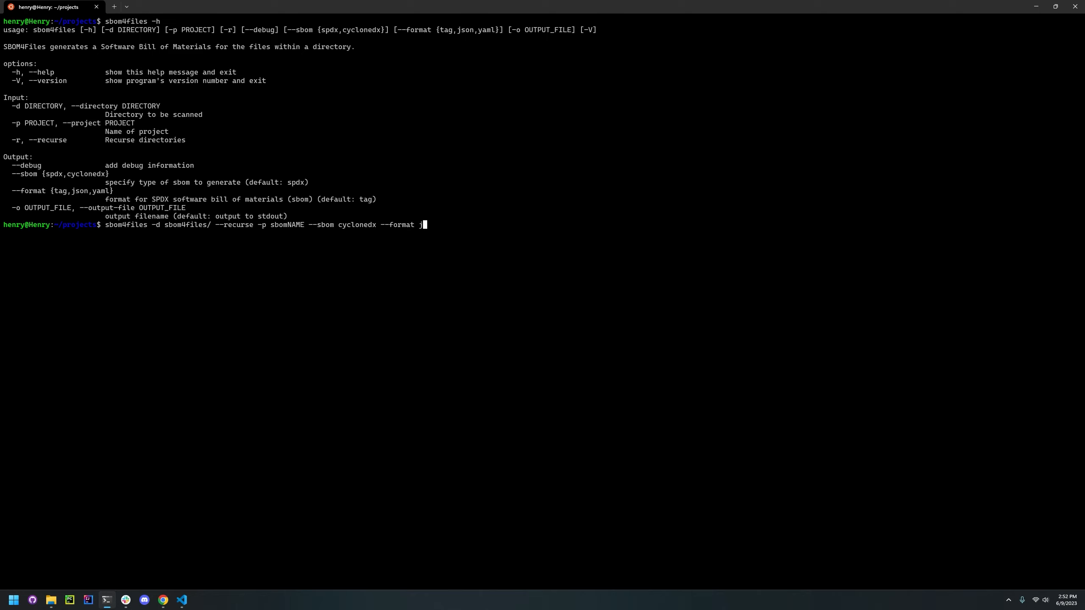
text(son)
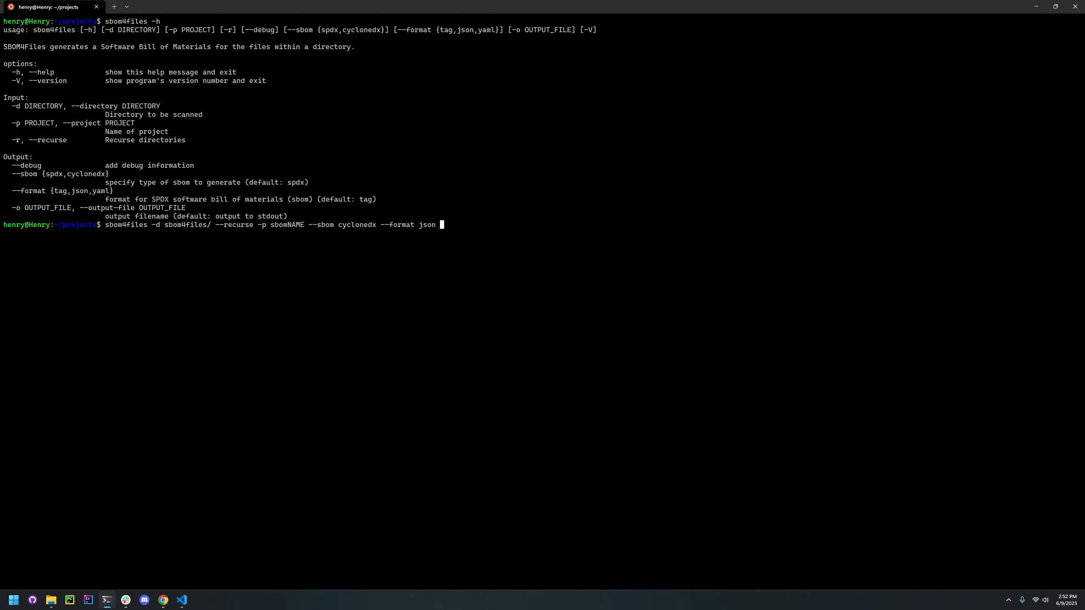
text(-o)
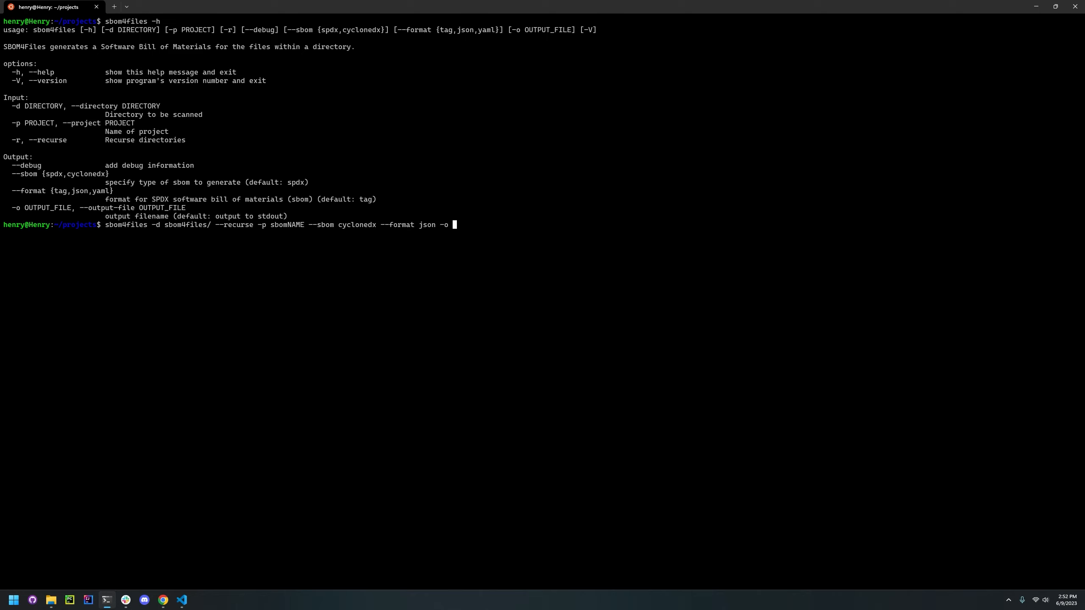
text(sbom.)
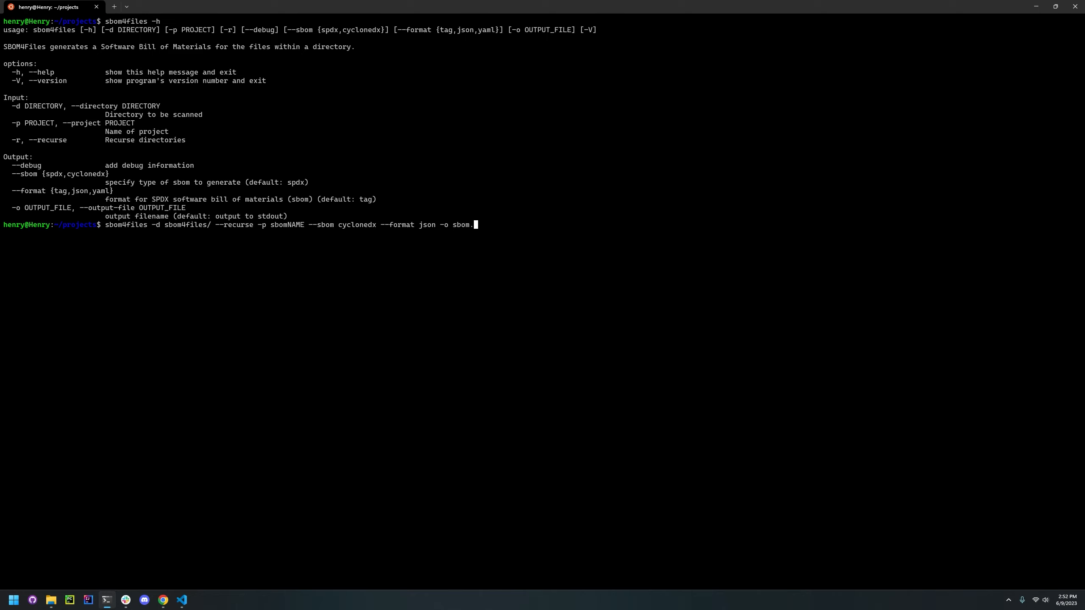
text(json)
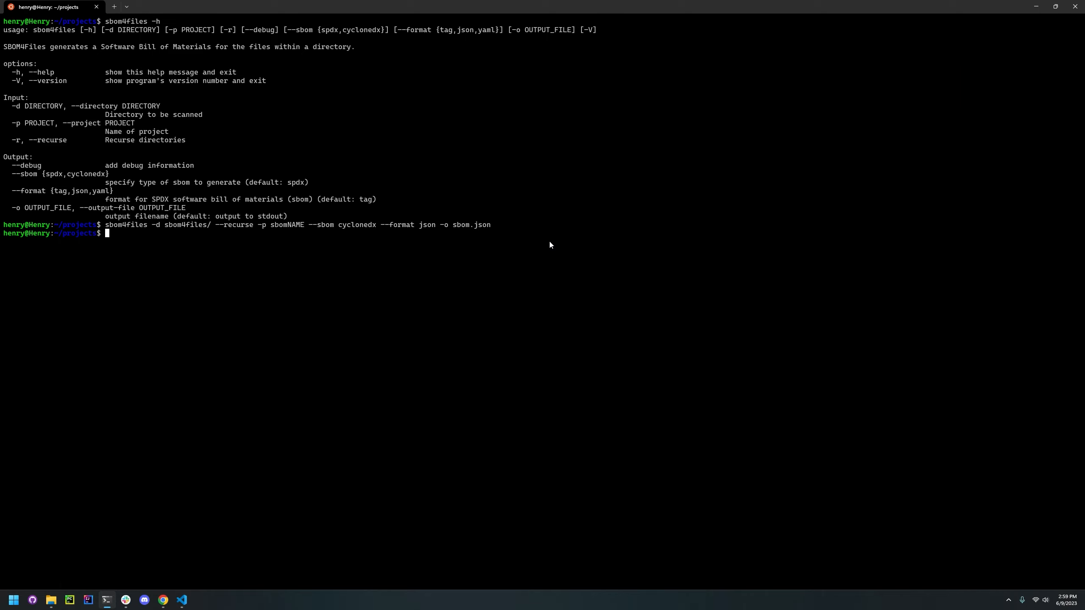
text(vi s)
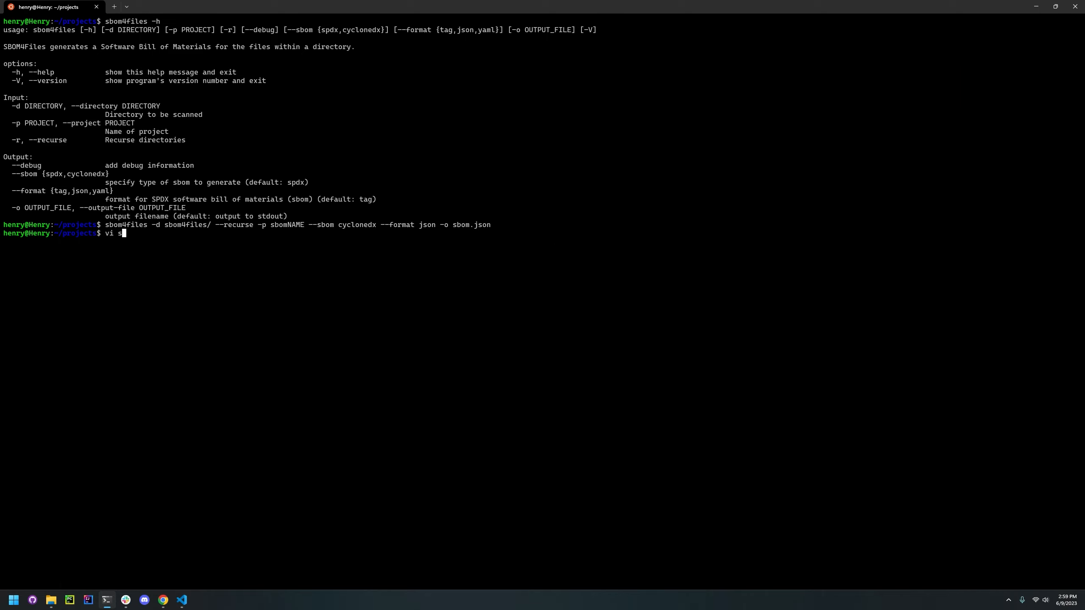
text(bom.jso)
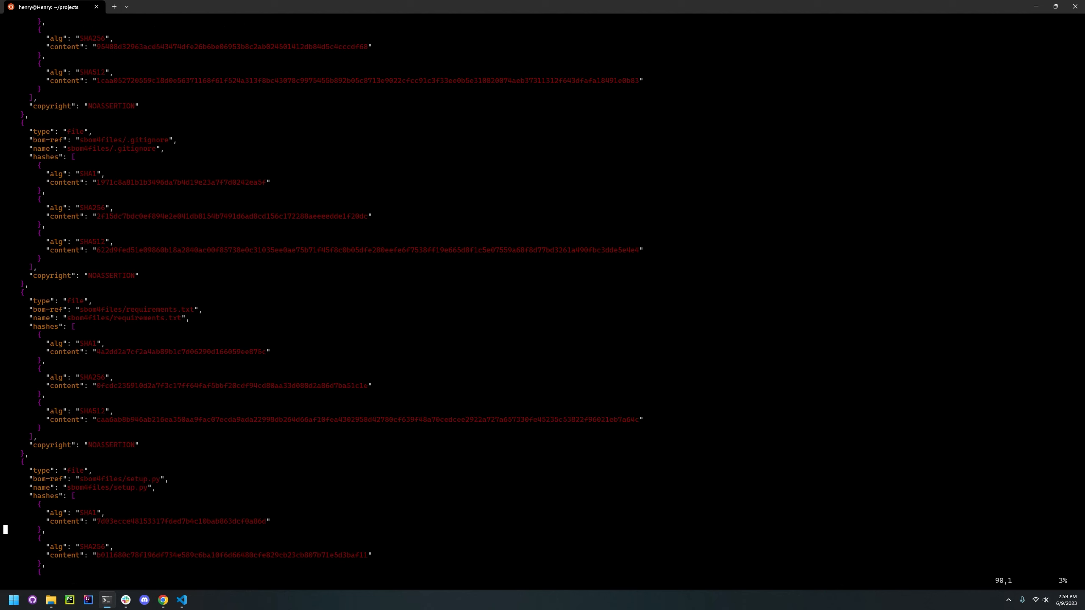
scroll(down, 3)
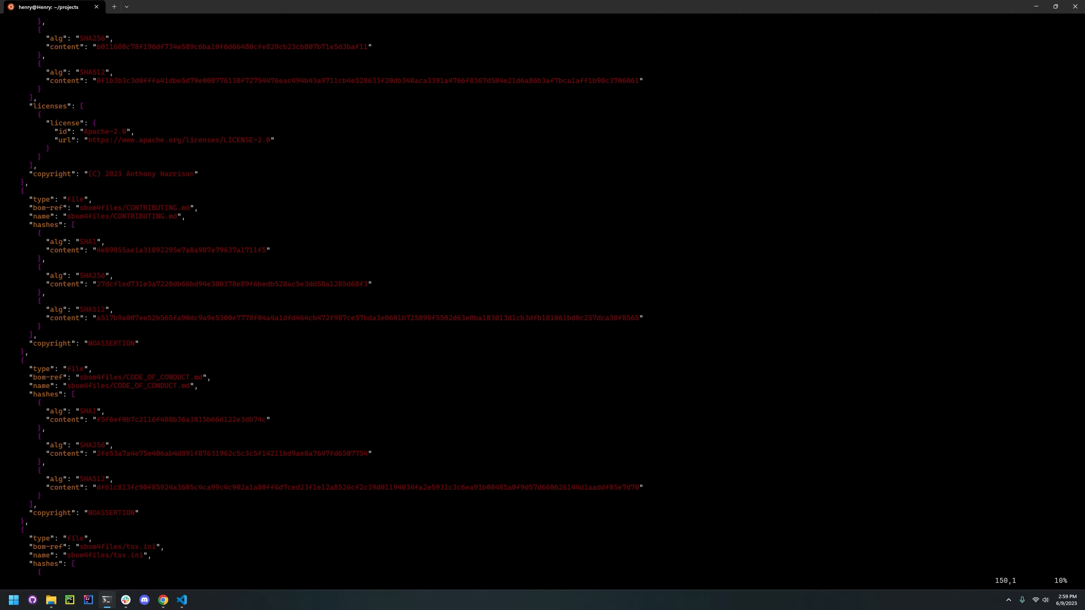
scroll(down, 3)
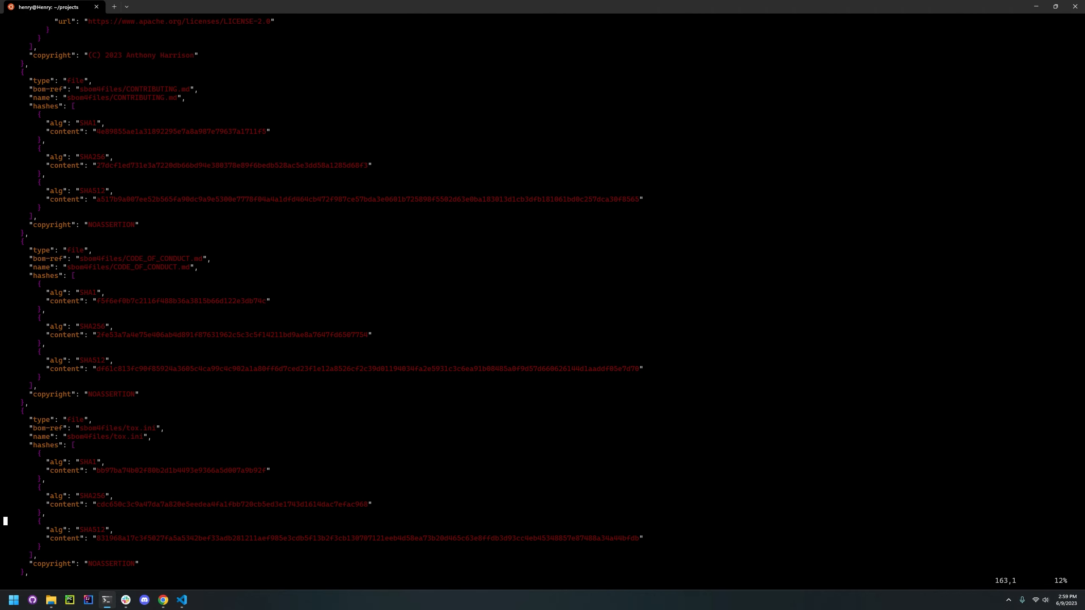
scroll(up, 3)
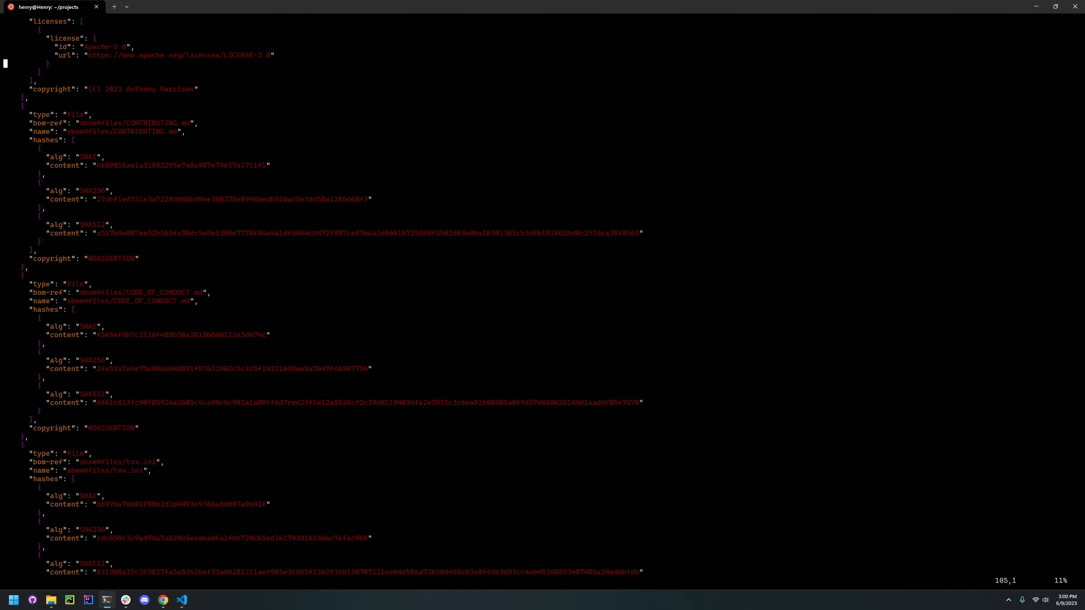